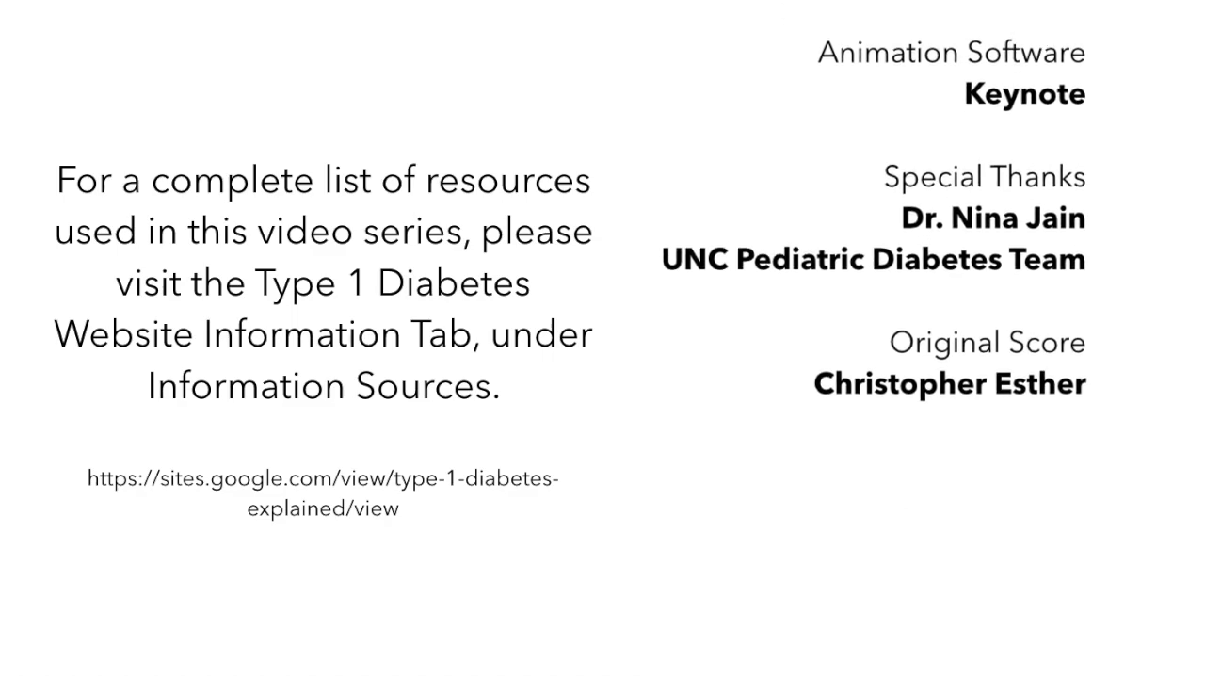
scroll("up", 3)
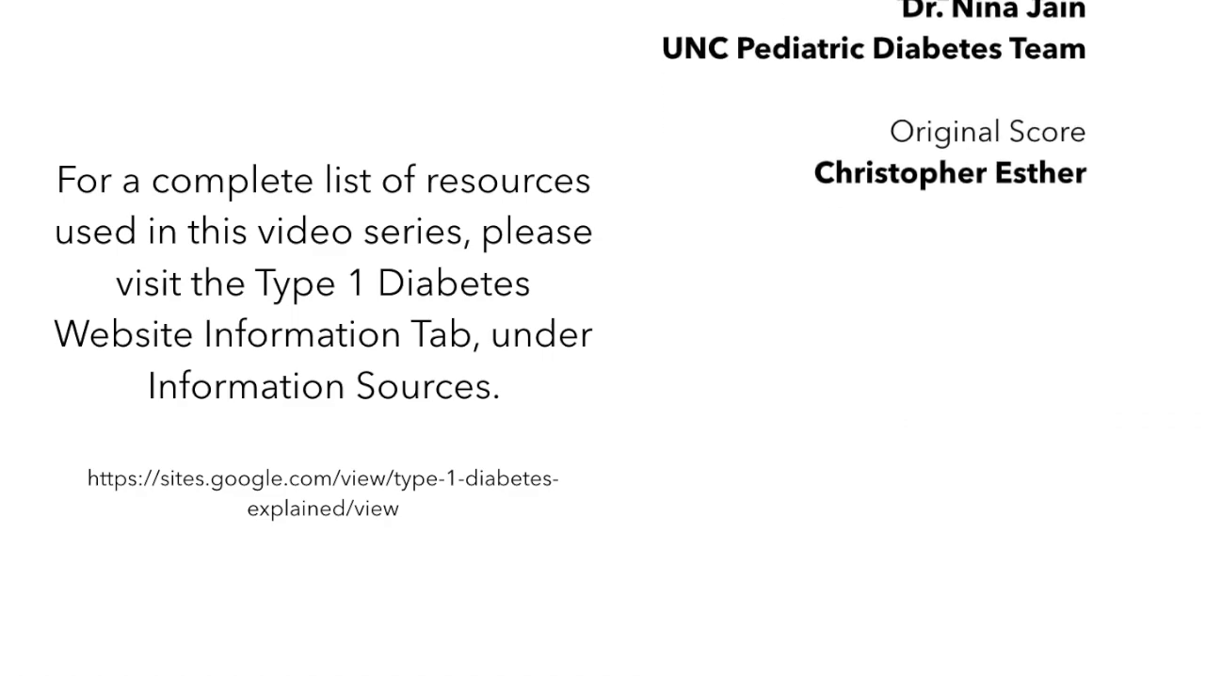